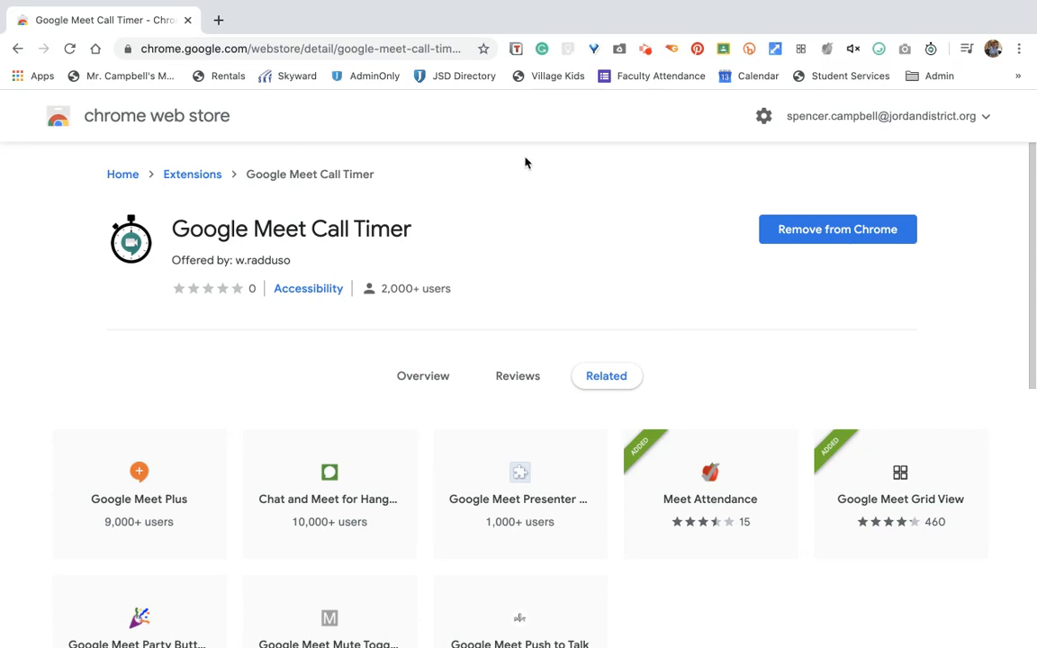
mouse_move(501, 245)
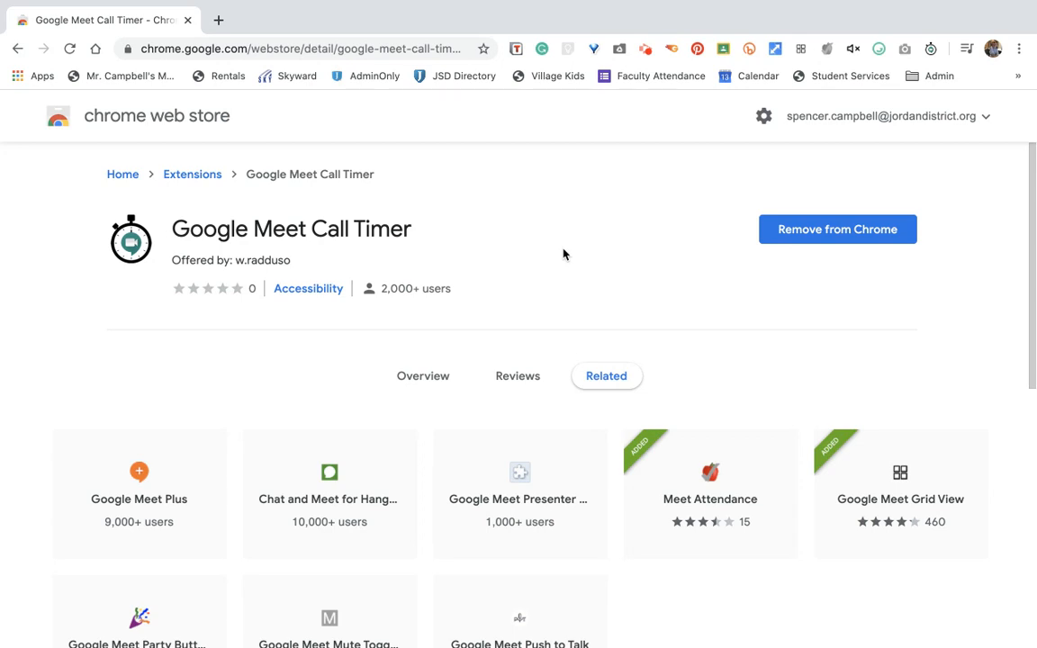
mouse_move(302, 270)
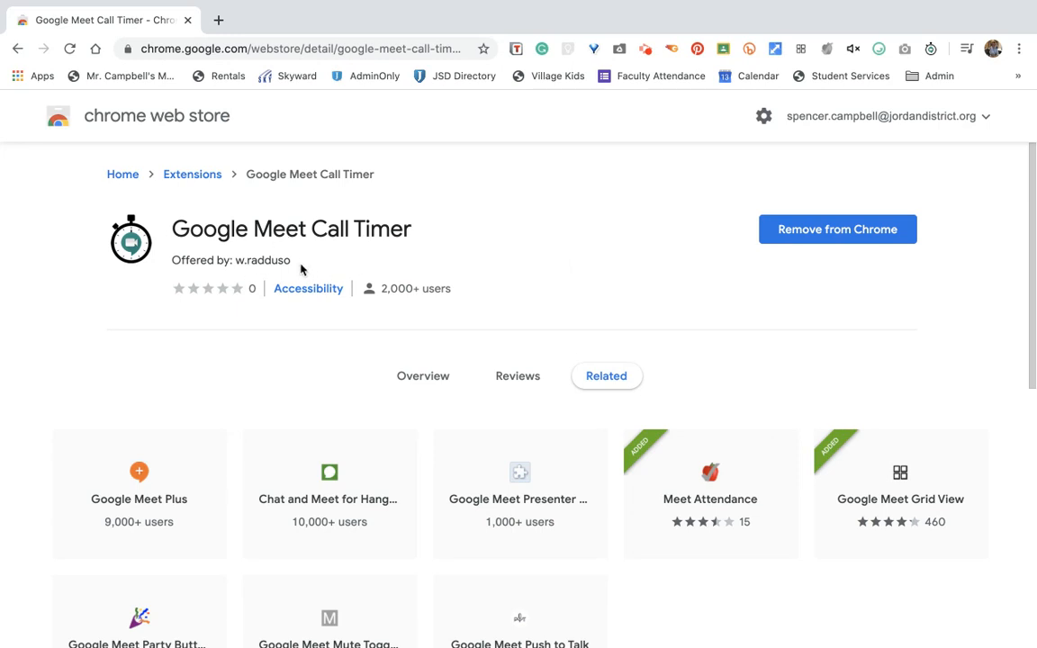
mouse_move(946, 55)
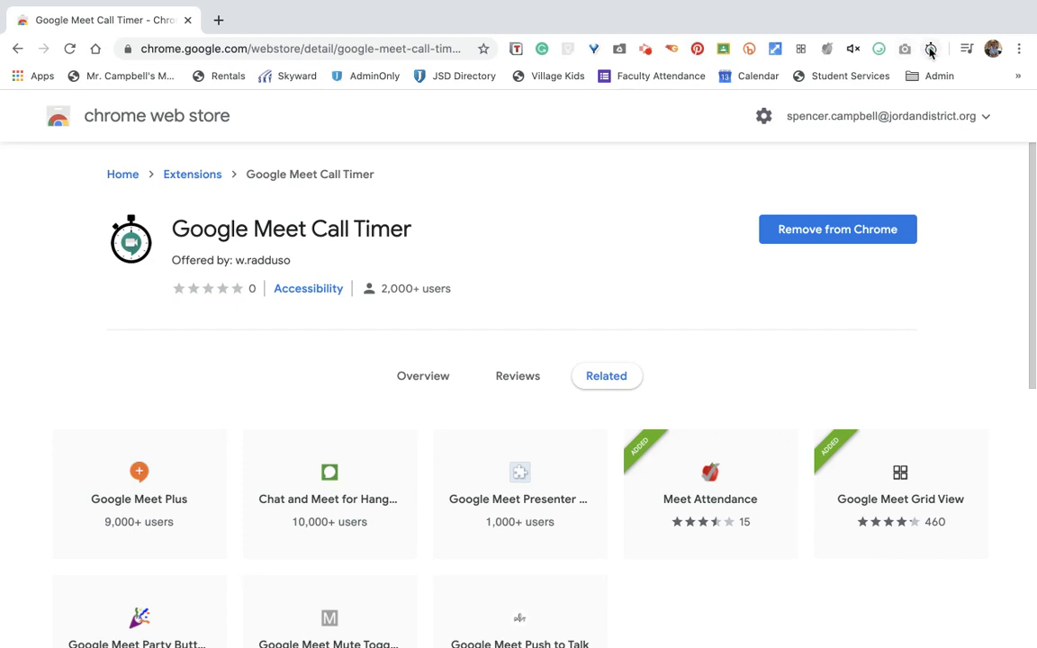
mouse_move(626, 238)
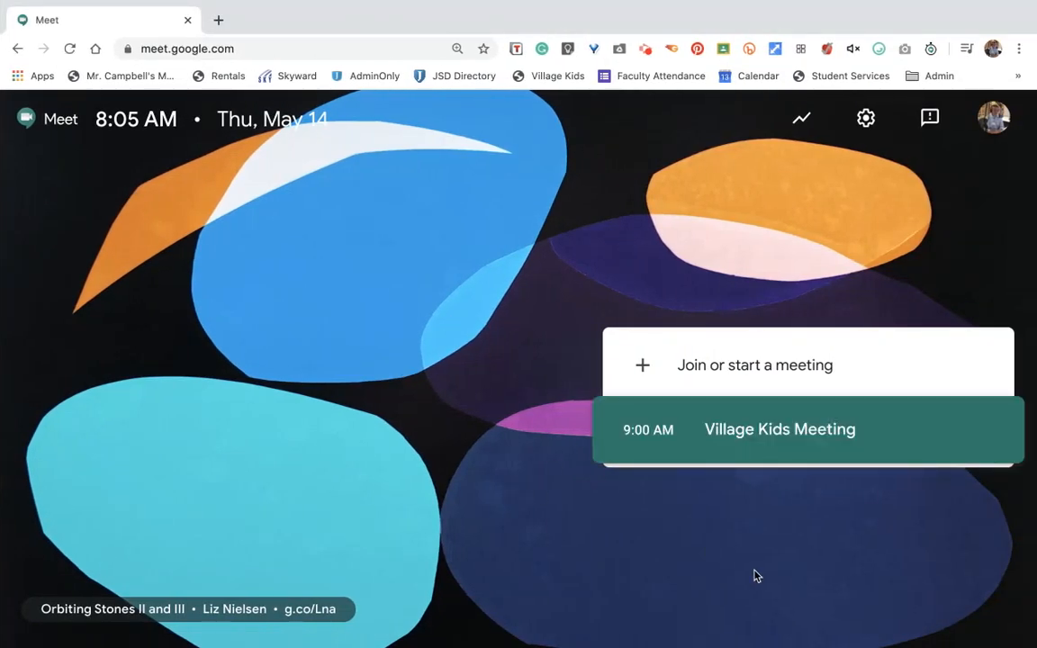
mouse_move(461, 119)
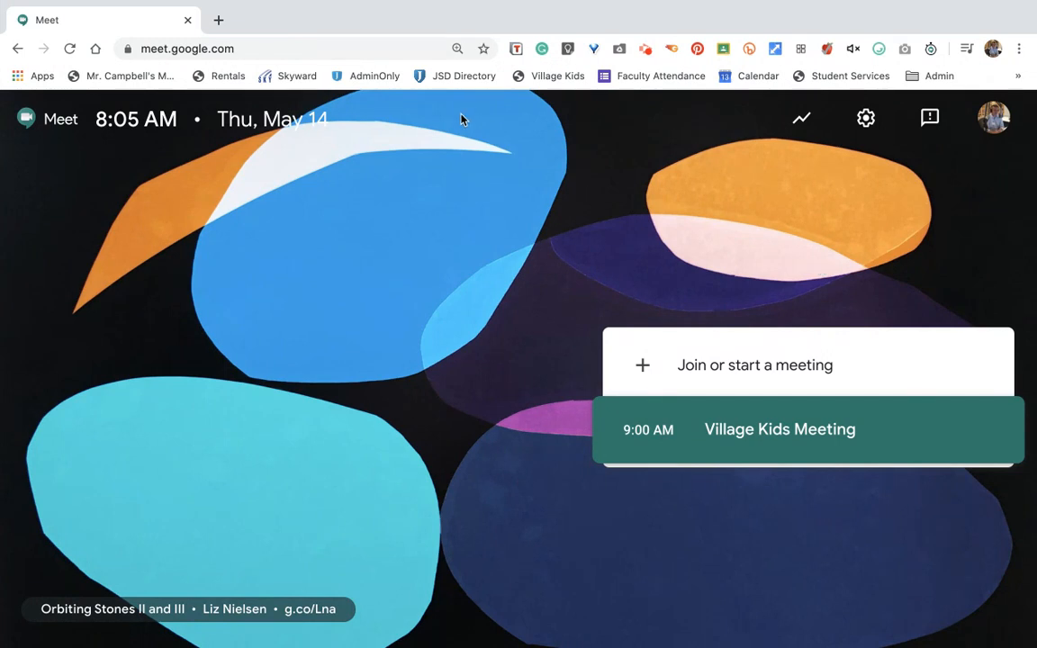
mouse_move(755, 376)
text(Te)
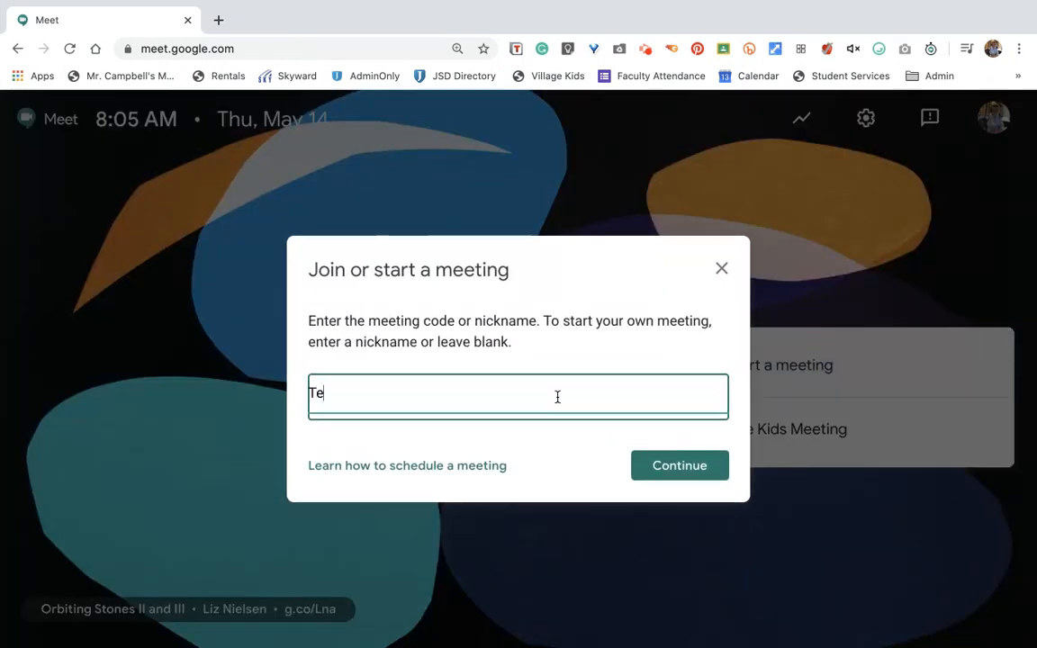
Start a new meeting with the nickname 'Test Meet' and reach its pre-join screen.
text(st Meet)
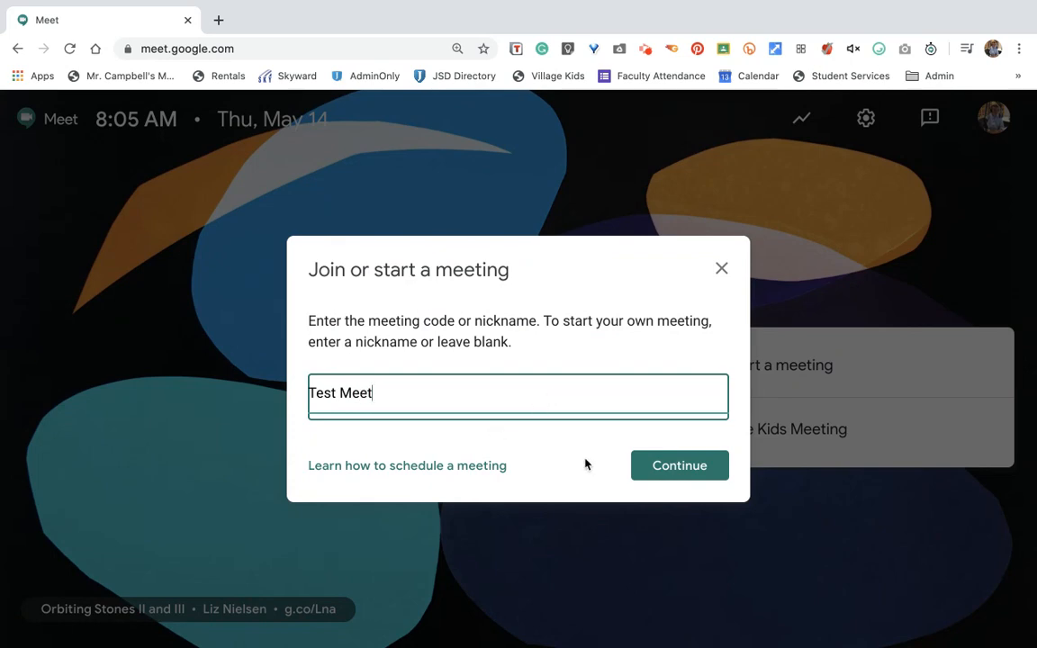
click(680, 464)
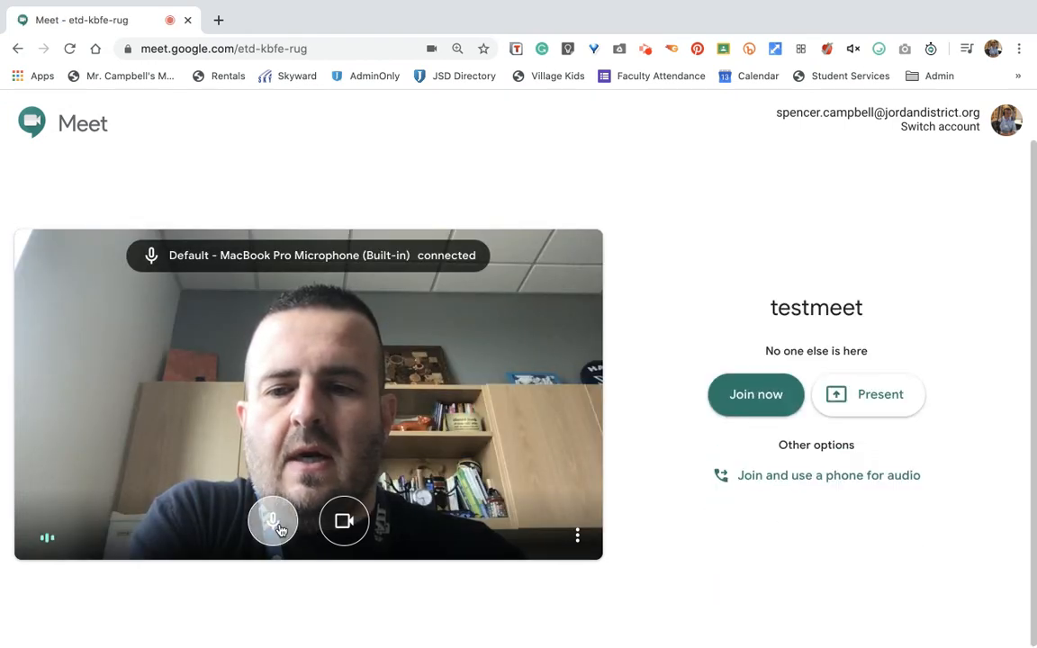
Join the testmeet call with microphone and camera both turned off.
click(274, 522)
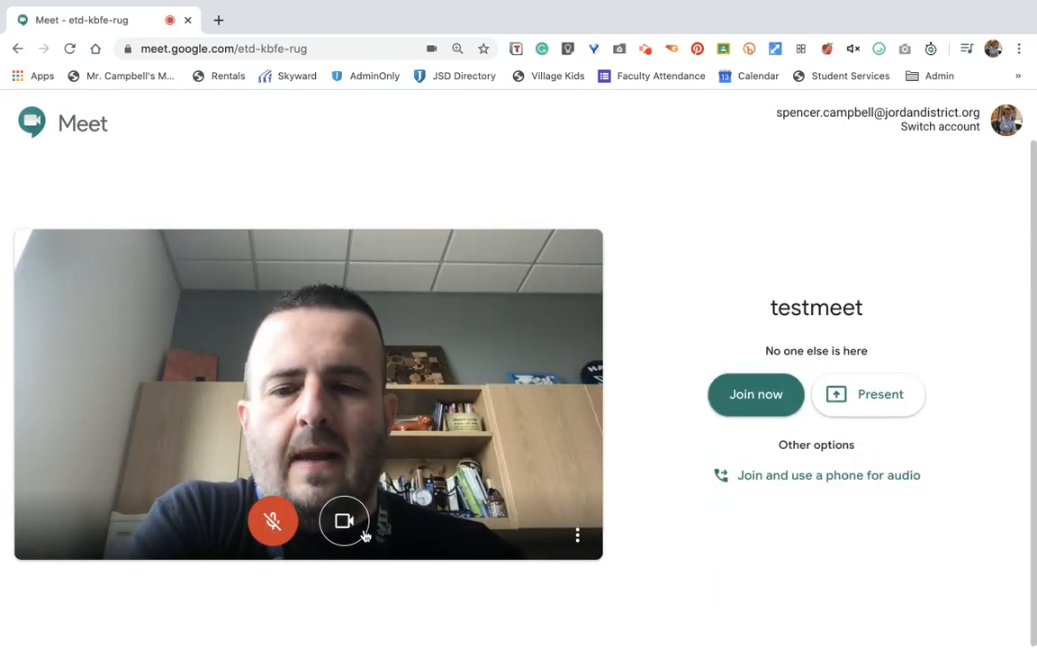
click(345, 521)
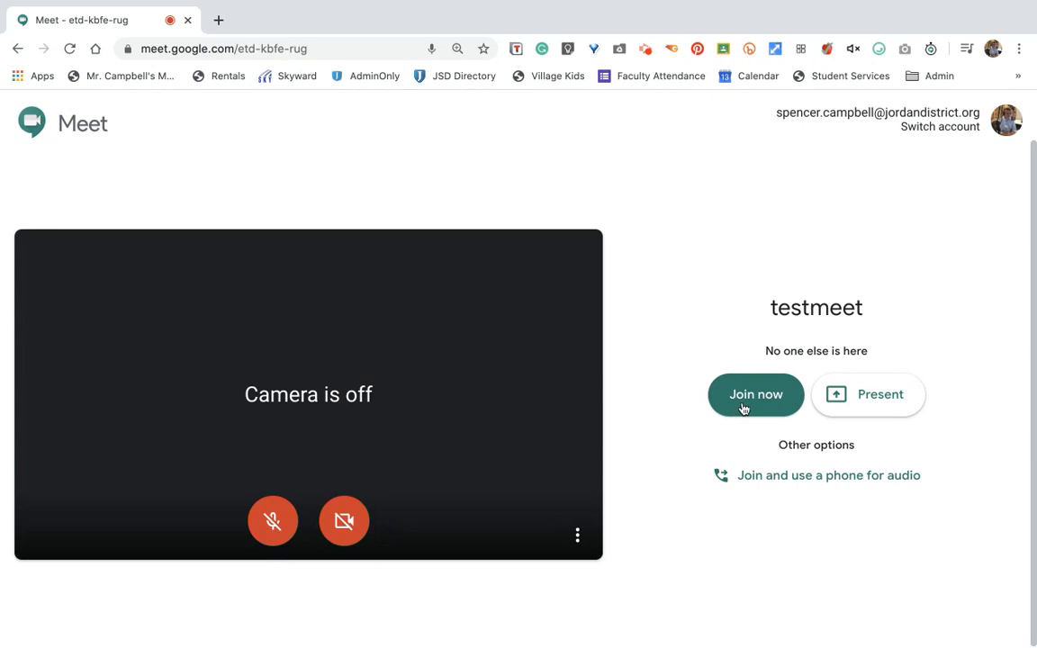
click(756, 394)
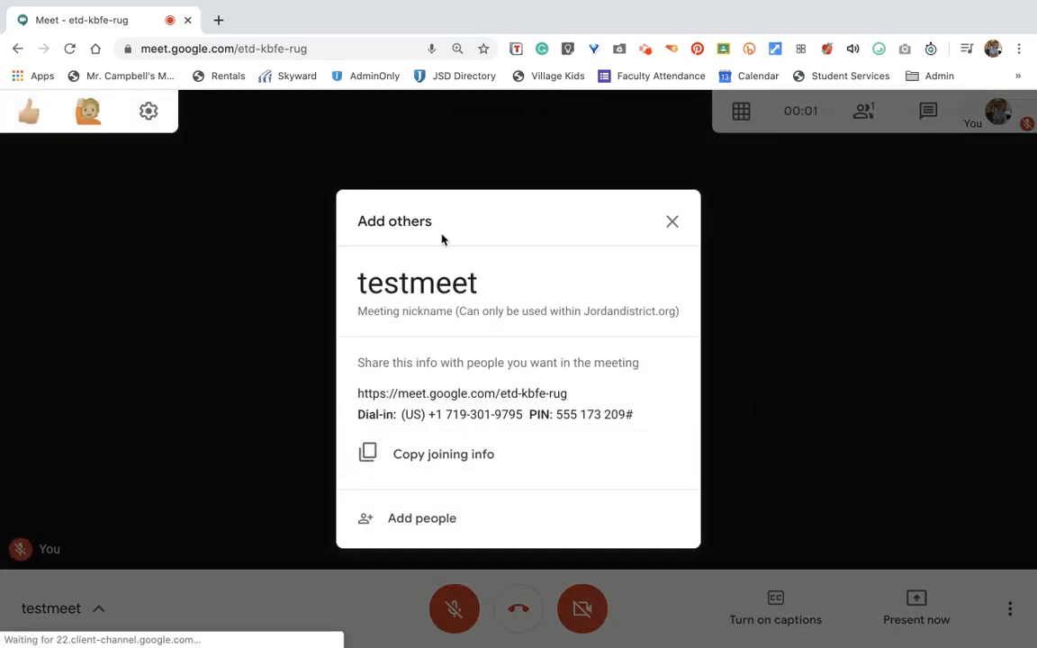
Dismiss the Add others dialog and show the call timer settings with the 45-minute limit.
click(672, 221)
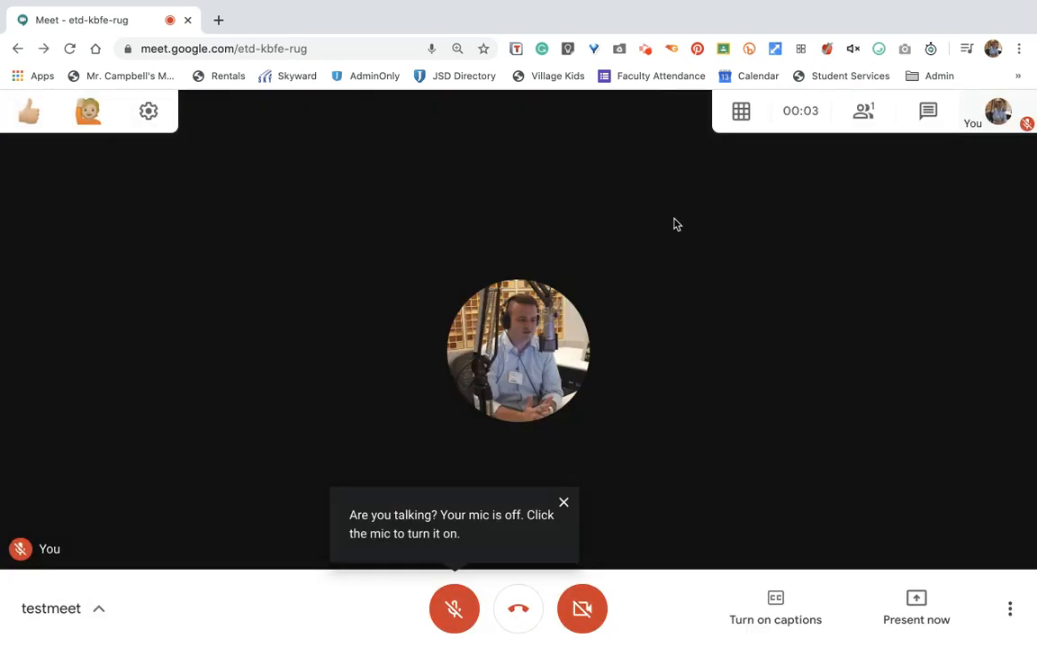
click(799, 111)
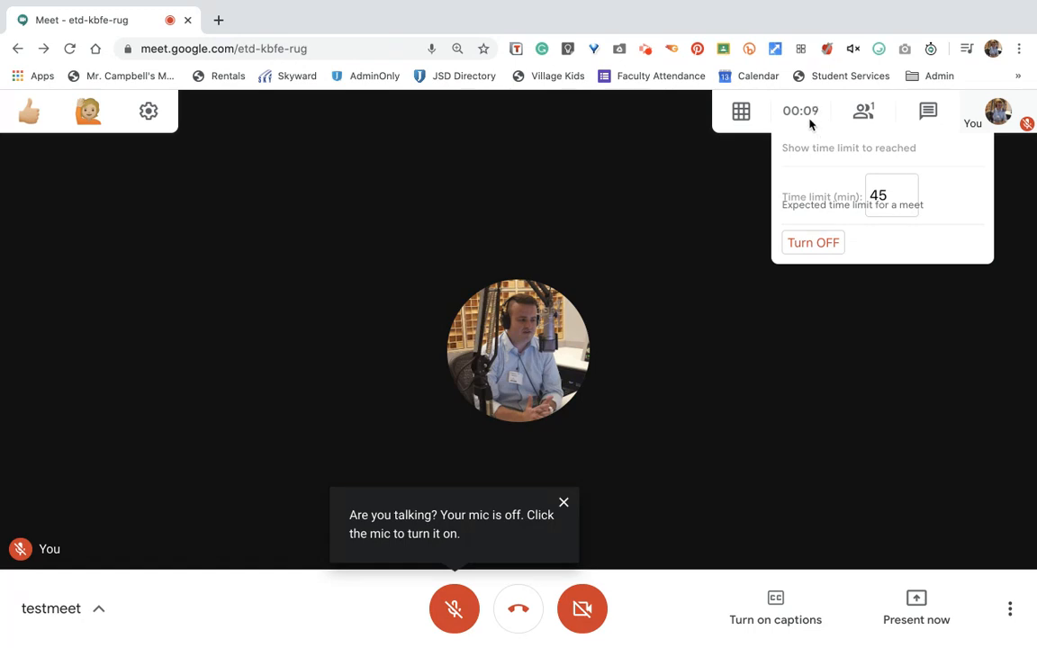
Change the timer's expected time limit from 45 to 70 minutes and close the panel.
click(564, 502)
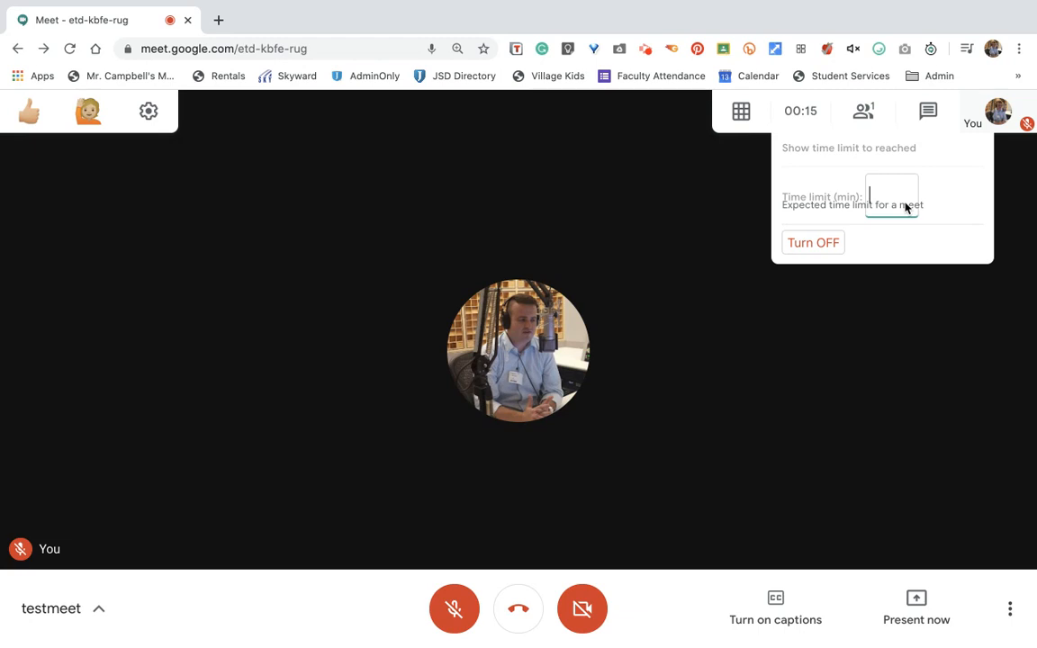
text(6)
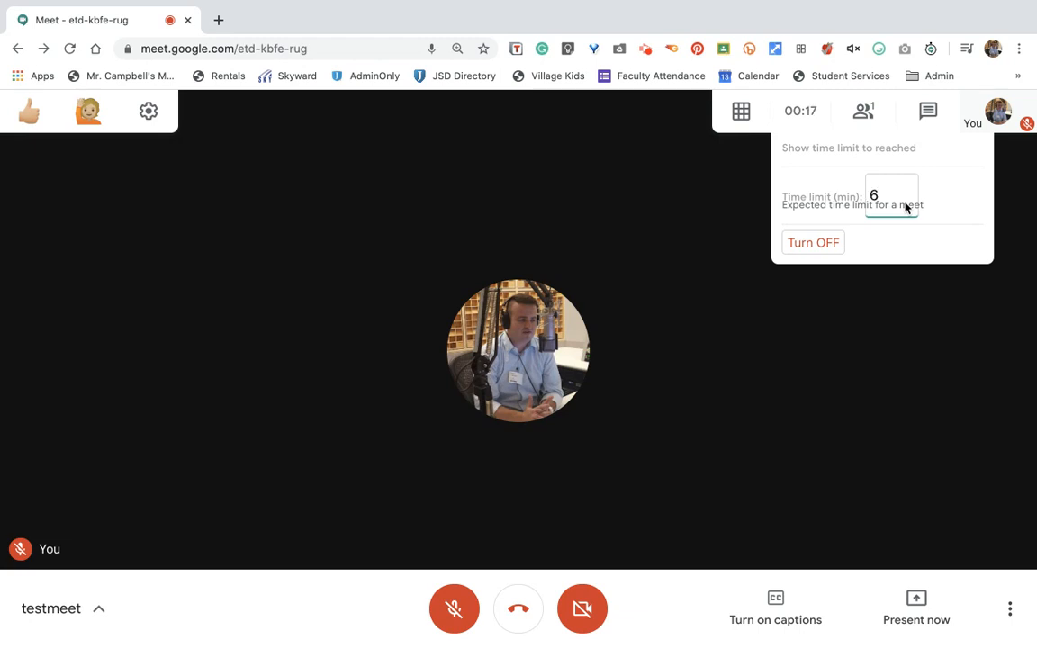
text(70)
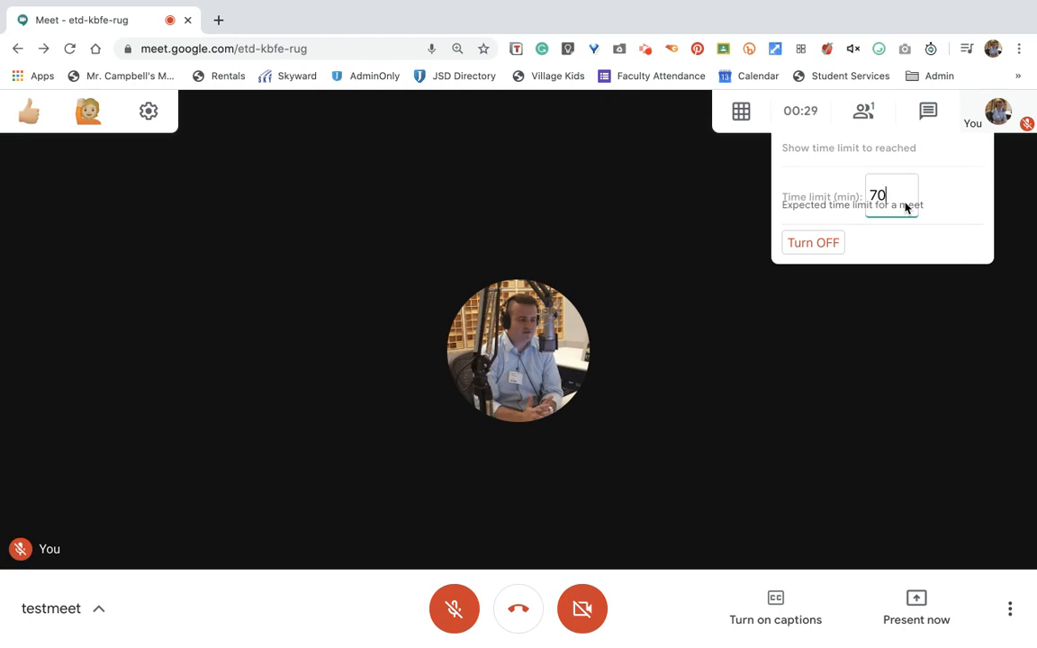
click(879, 290)
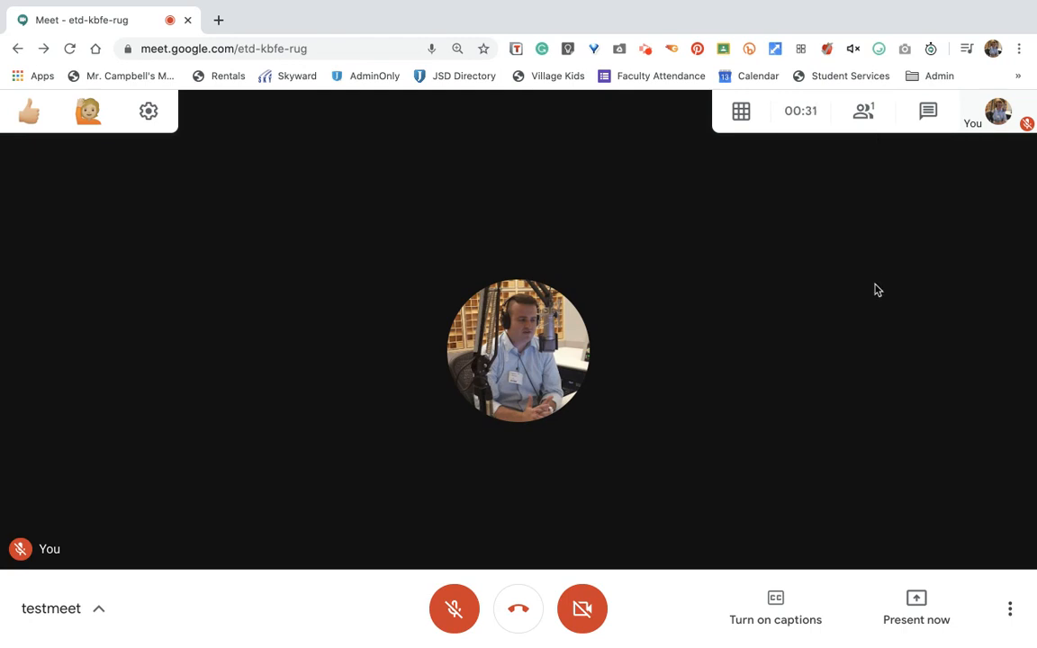
Turn the call timer back on so it counts from zero with the 70-minute limit.
click(799, 112)
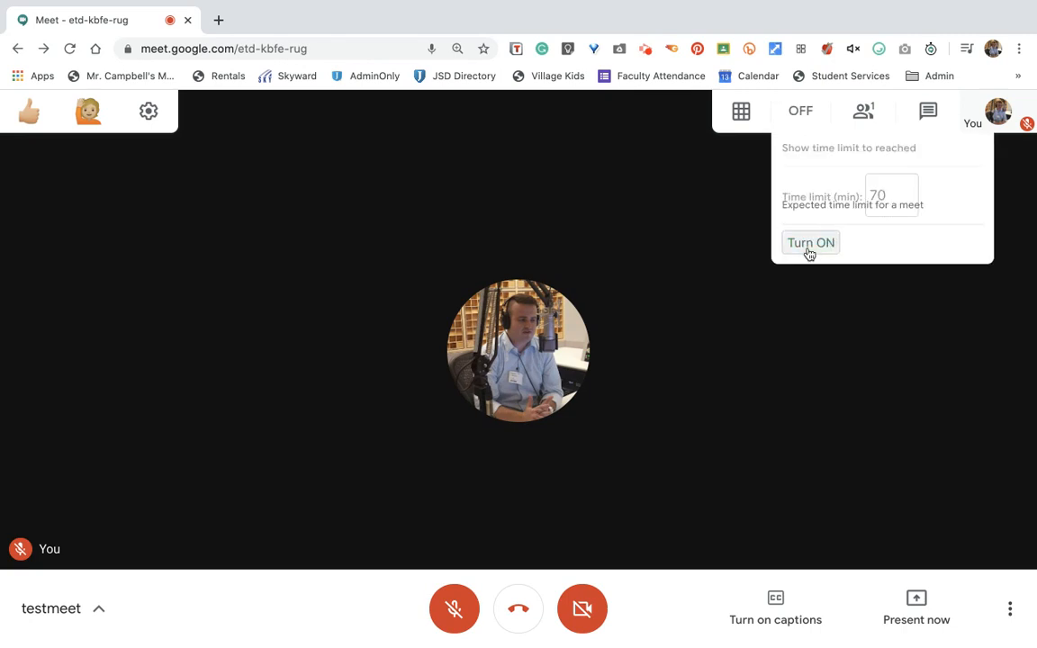
click(811, 241)
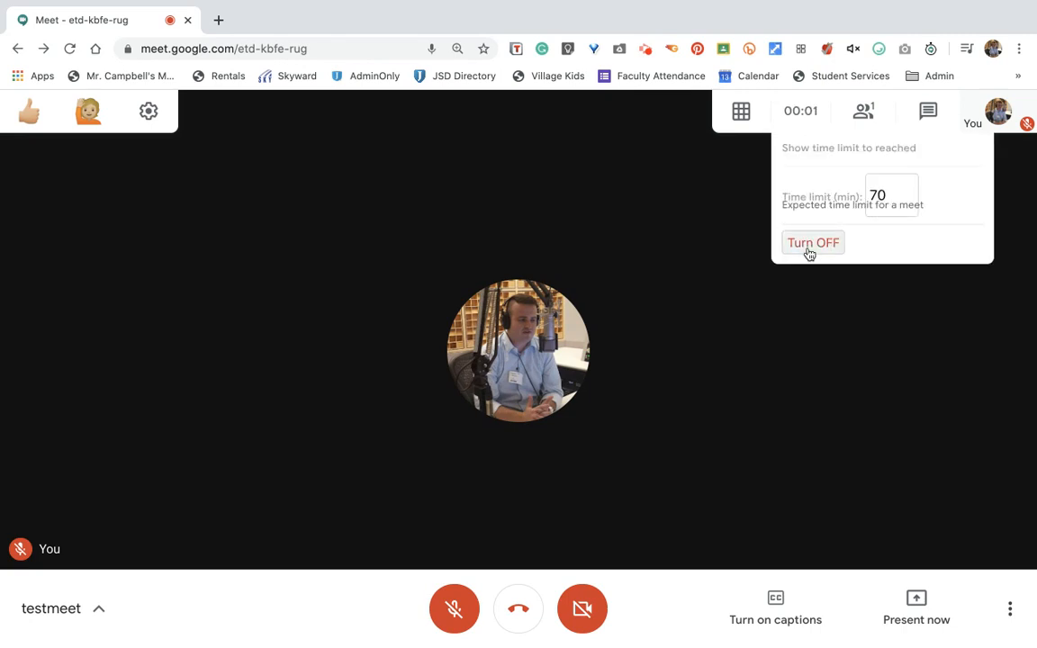